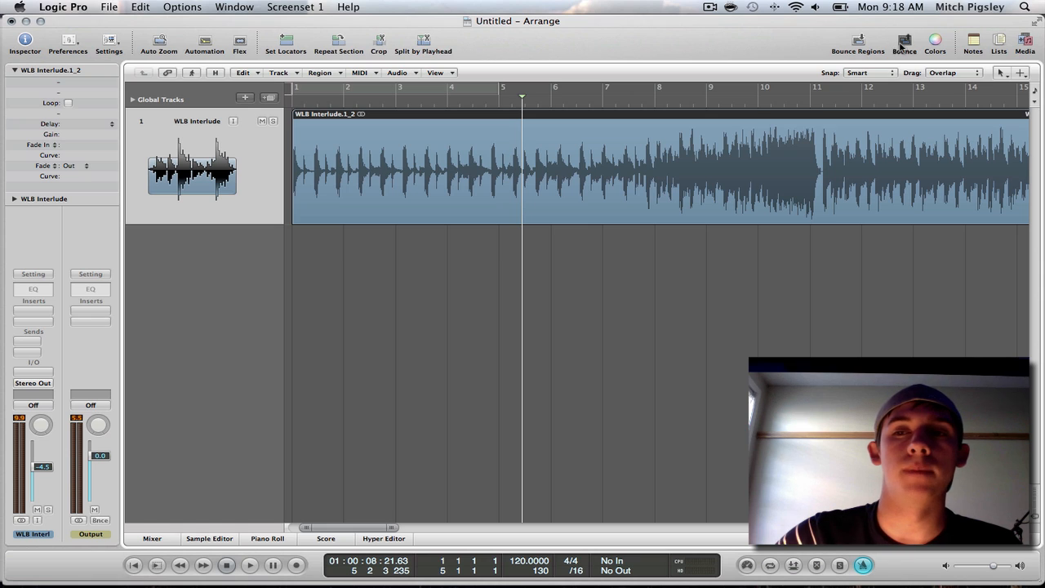
Add a BPM Counter to the WLB Interlude track and play it, reading about 140.5 BPM.
click(904, 39)
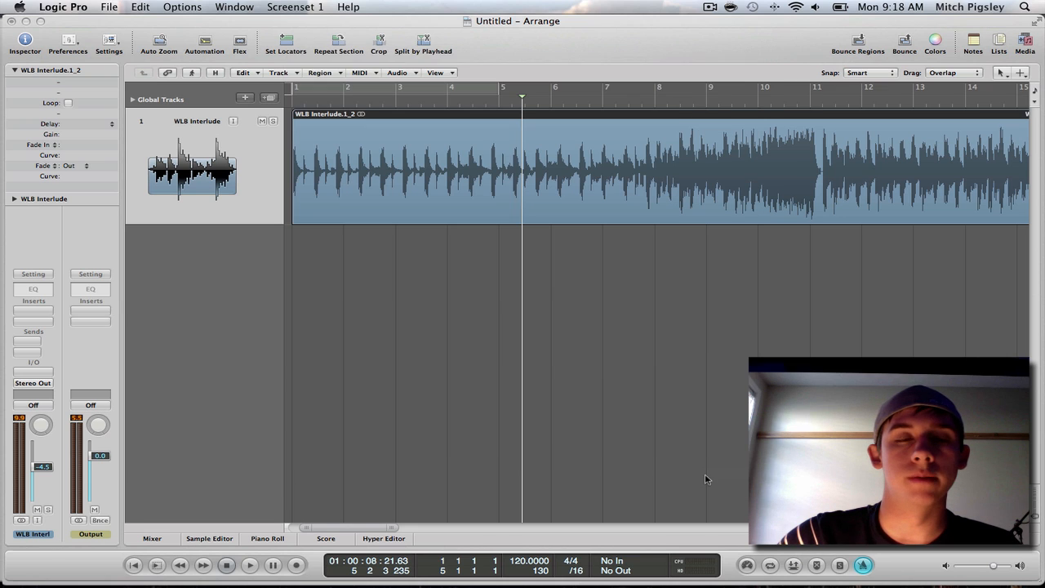
mouse_move(458, 259)
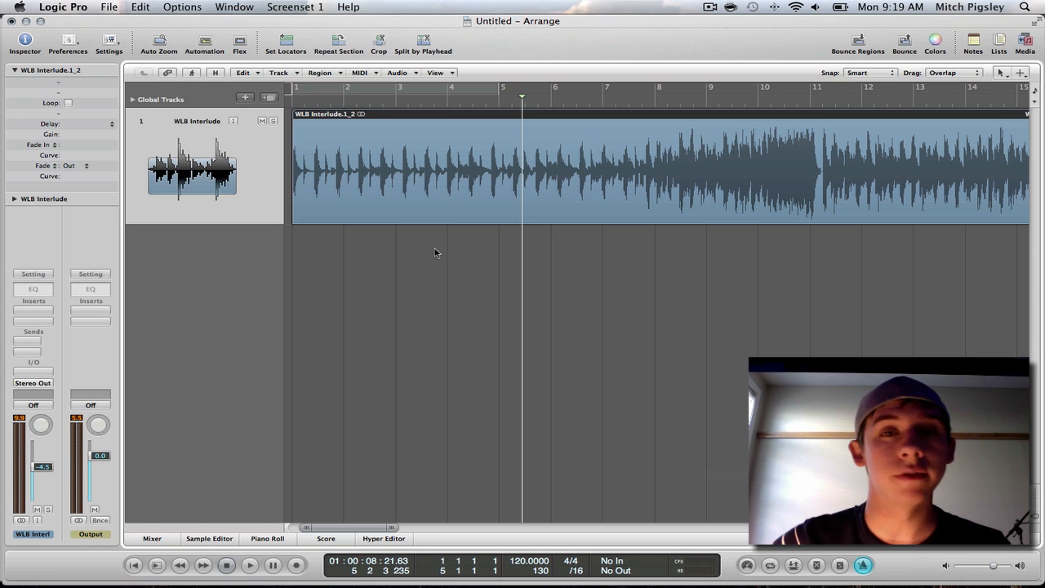
mouse_move(474, 243)
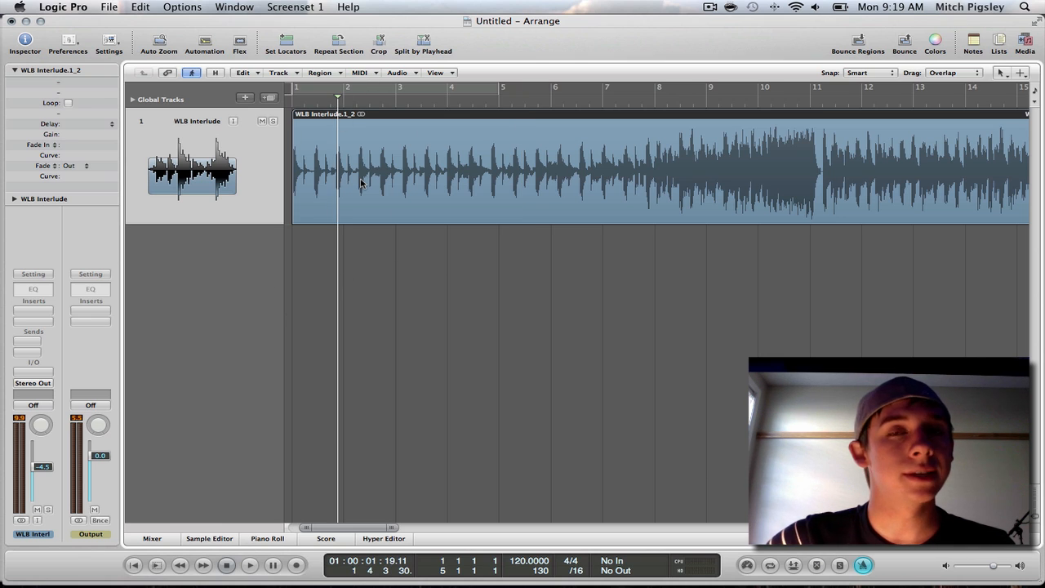
mouse_move(404, 271)
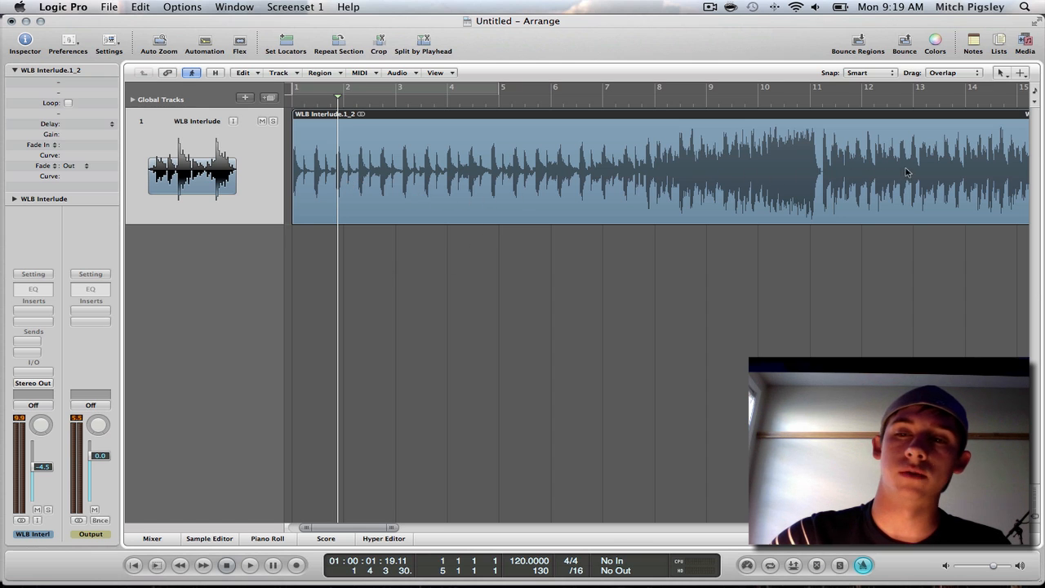
mouse_move(588, 321)
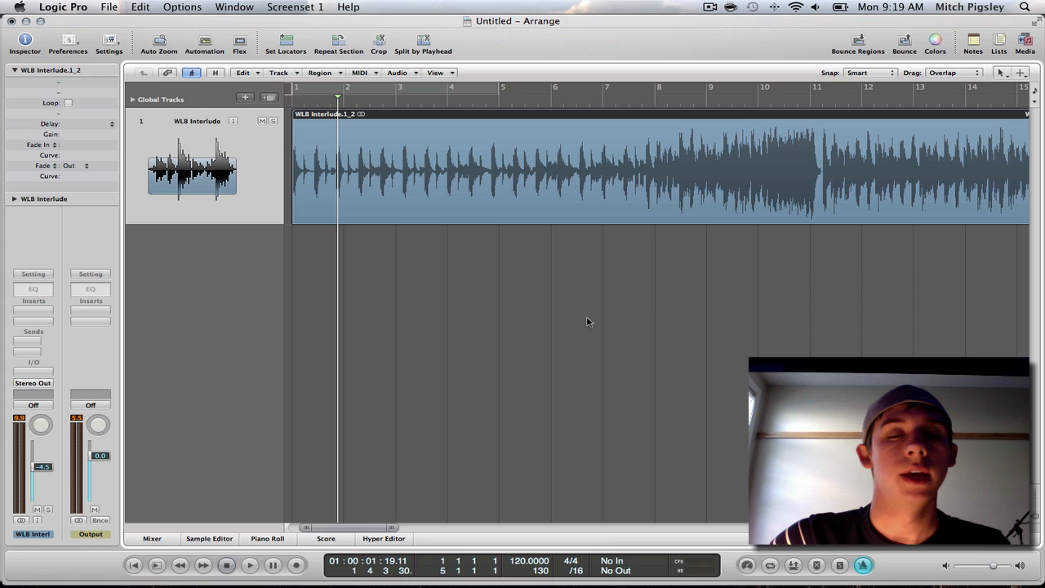
click(33, 311)
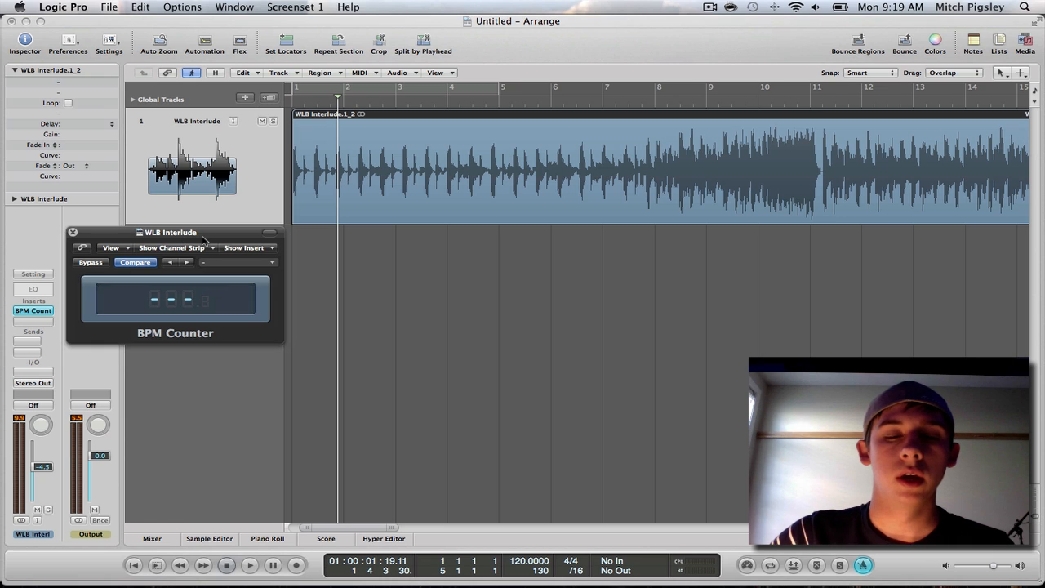
mouse_move(251, 321)
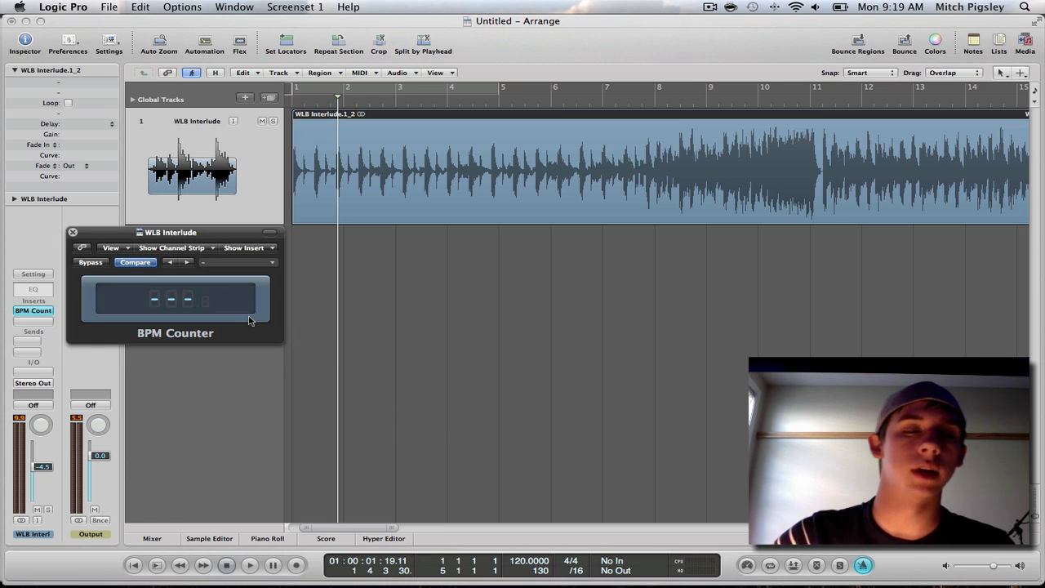
click(249, 564)
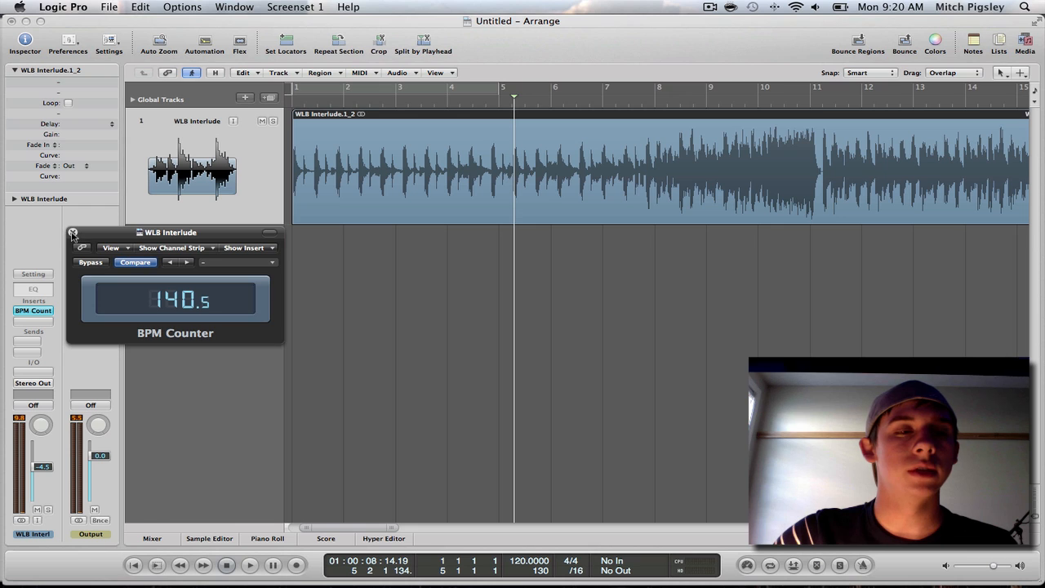
Close the BPM Counter window and change the project tempo from 120 to 140 BPM.
click(72, 233)
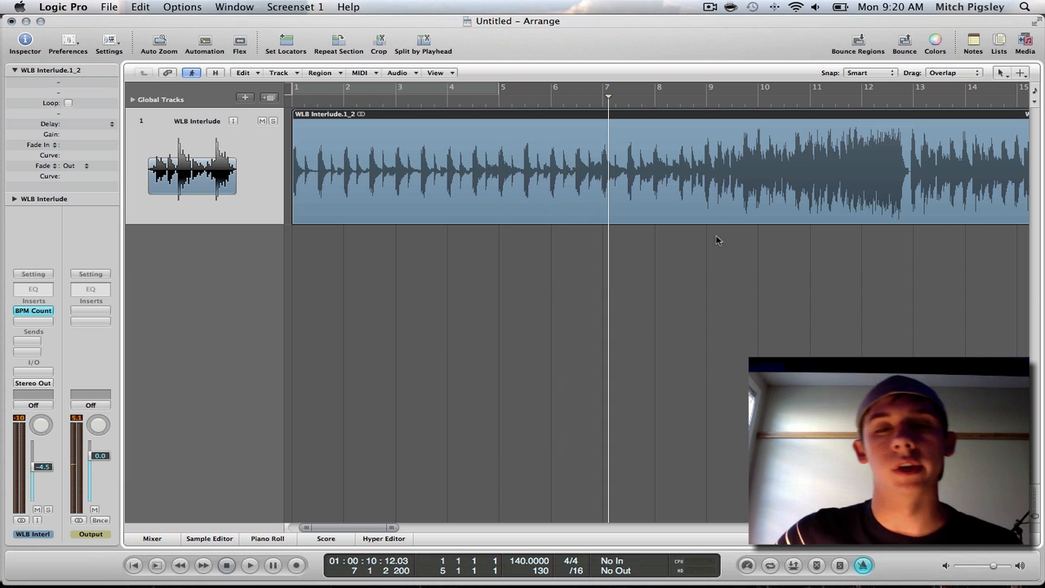
mouse_move(621, 247)
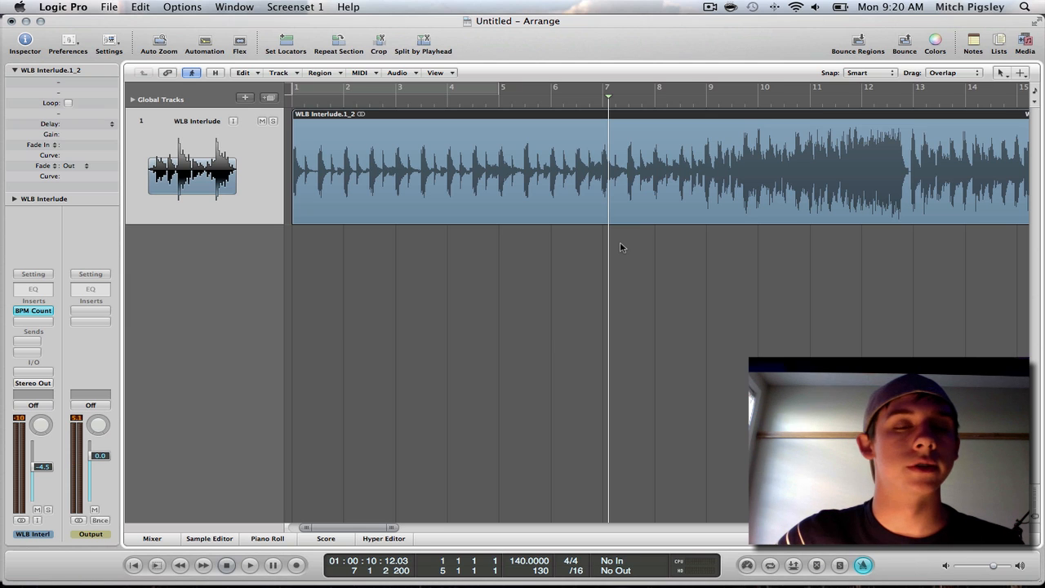
mouse_move(585, 279)
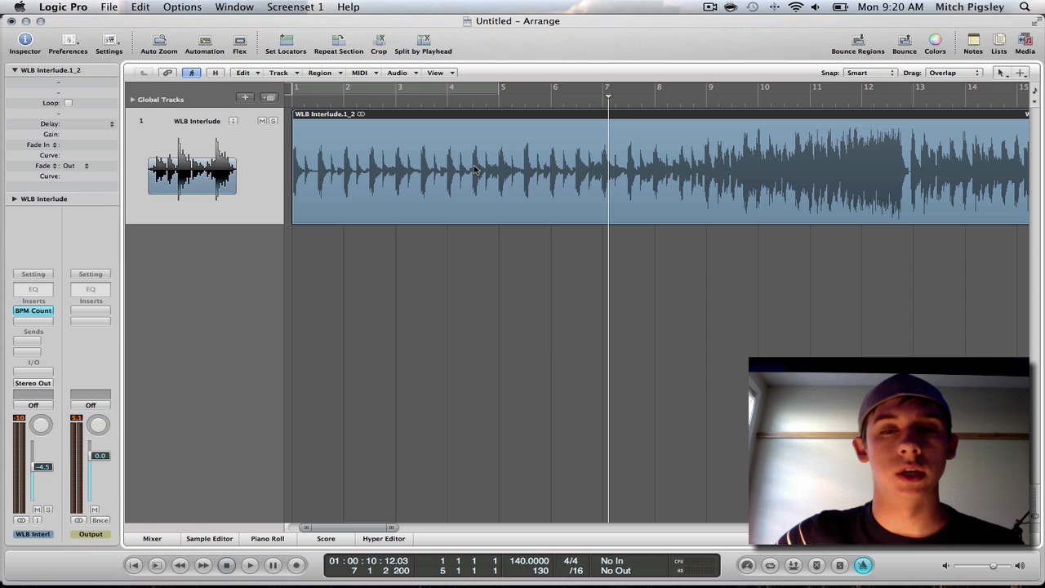
Open the WLB Interlude region in the Sample Editor and show its Factory menu.
click(209, 538)
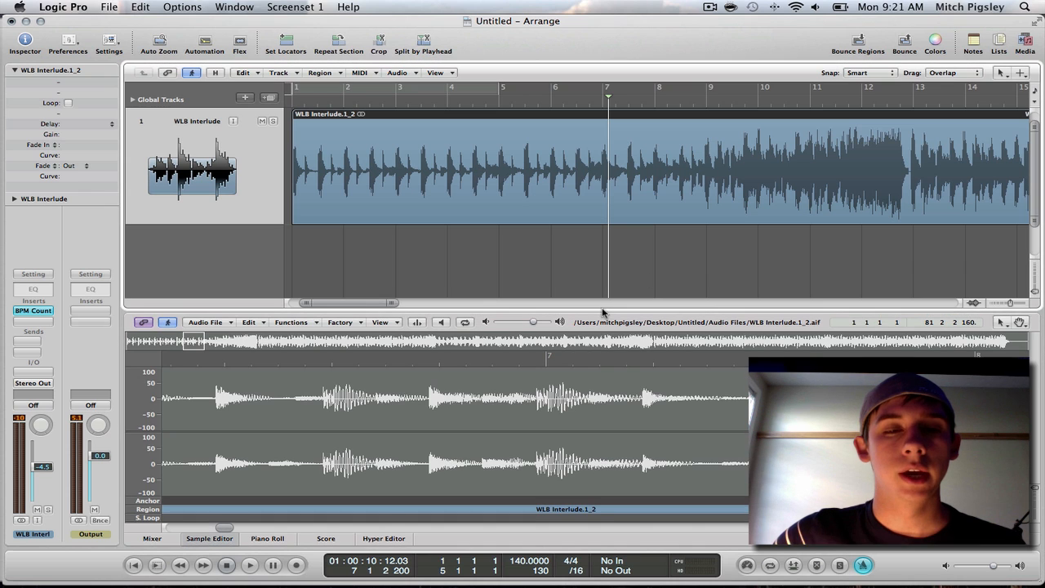
mouse_move(549, 414)
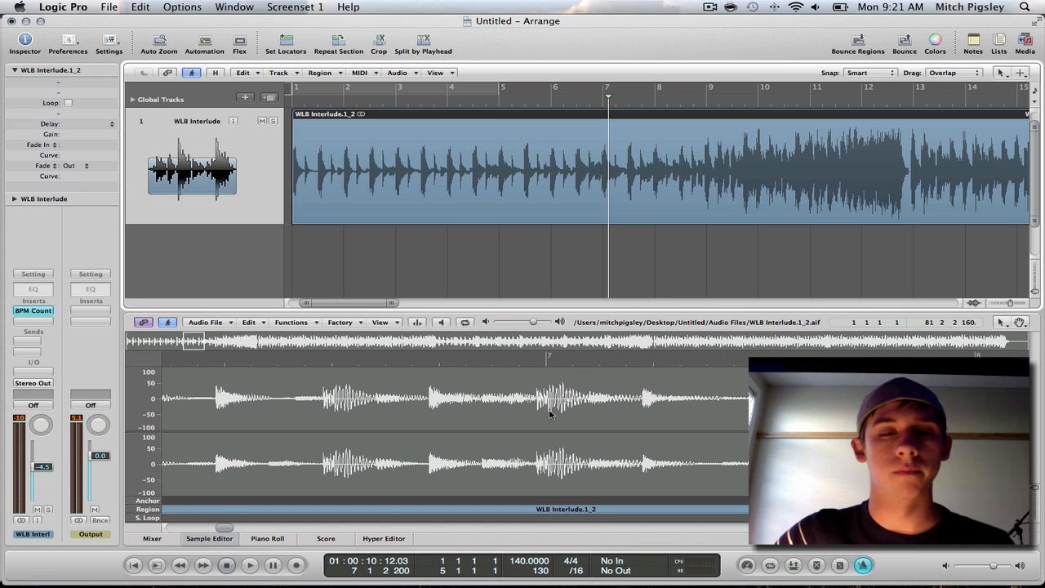
mouse_move(425, 482)
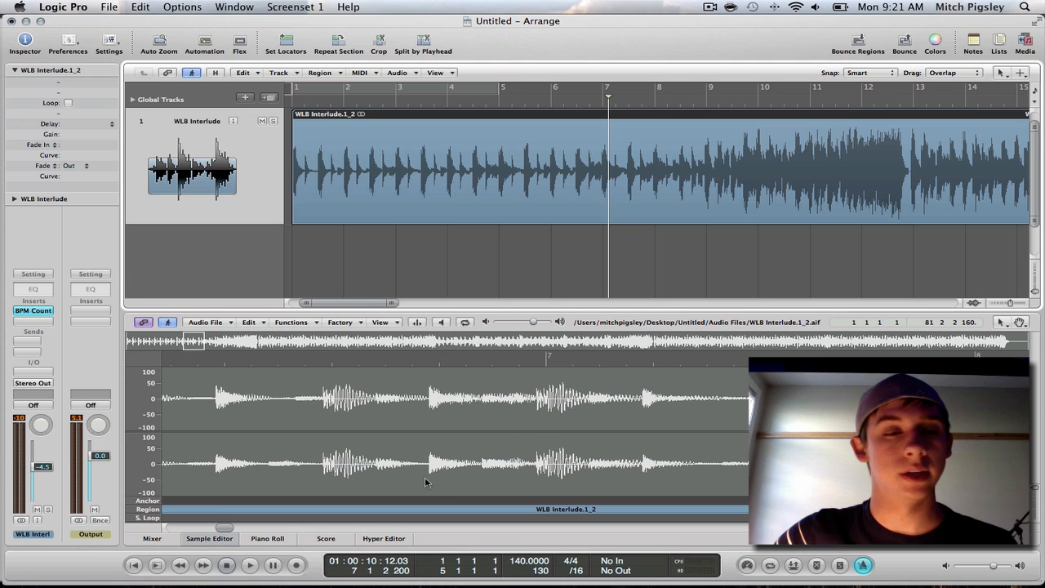
click(340, 322)
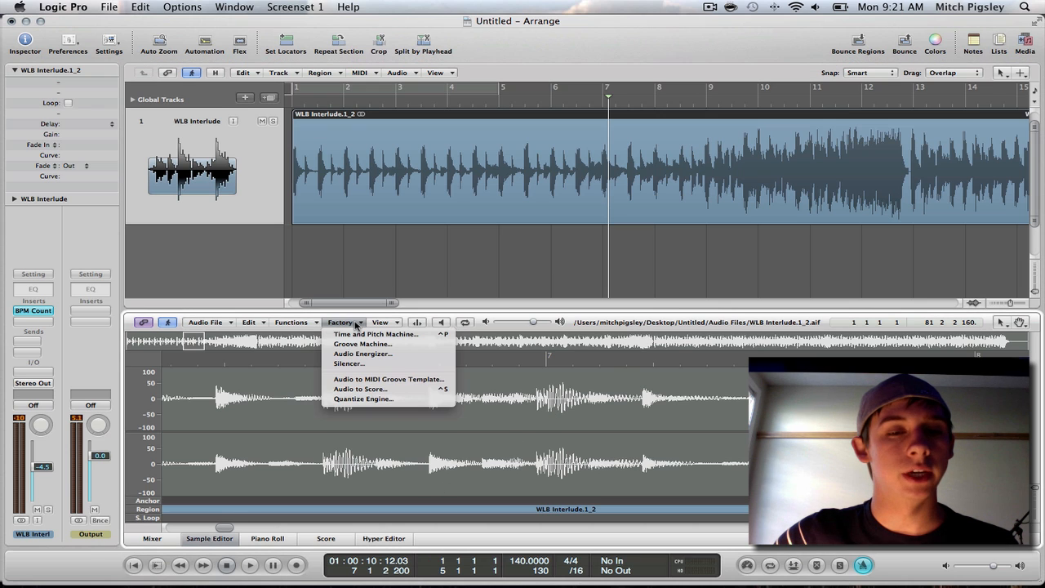
Open the Time and Pitch Machine at 140 BPM and select the Destination Tempo field.
click(375, 333)
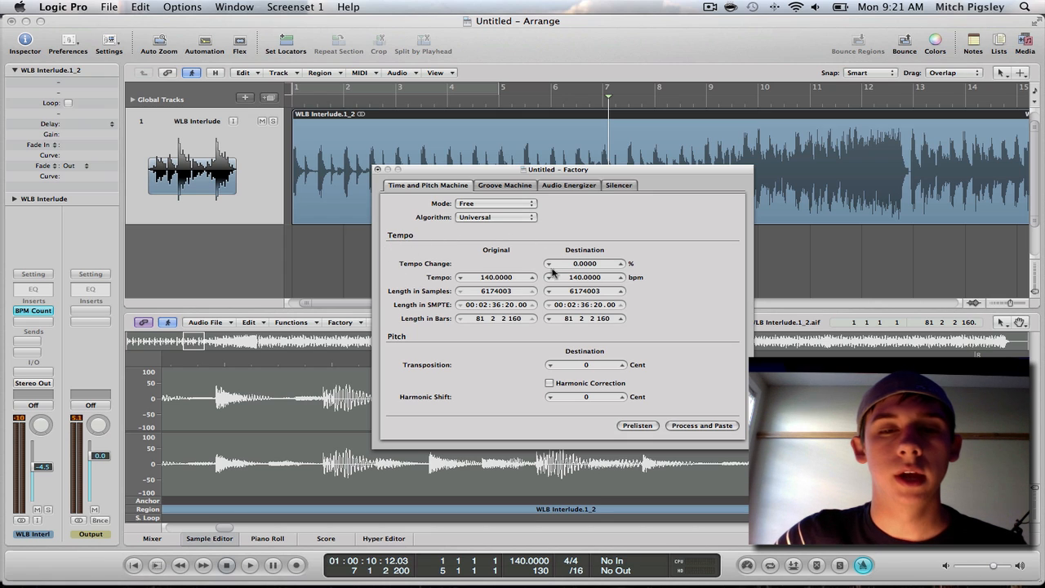
mouse_move(504, 256)
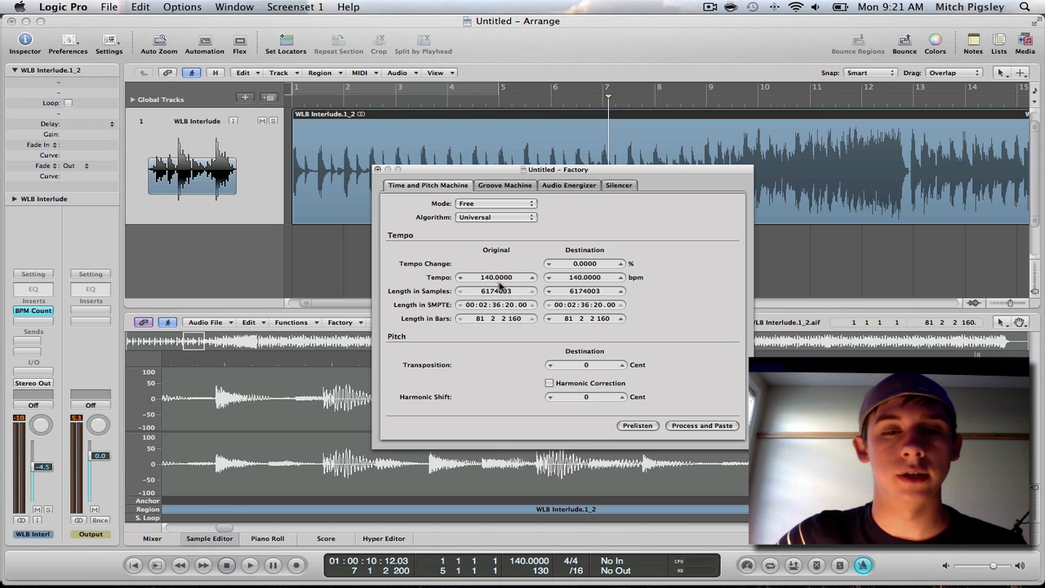
click(585, 277)
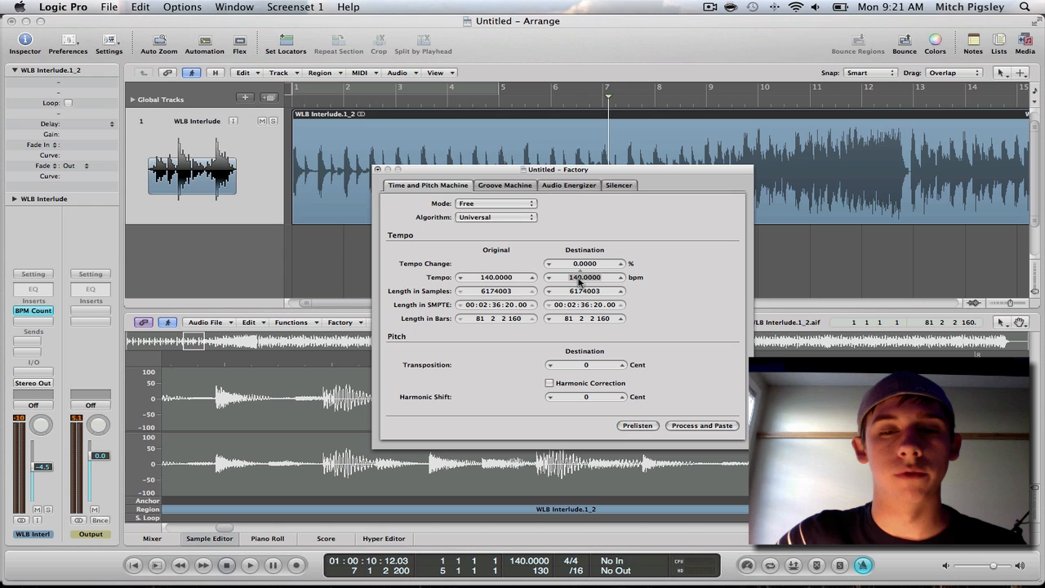
mouse_move(577, 277)
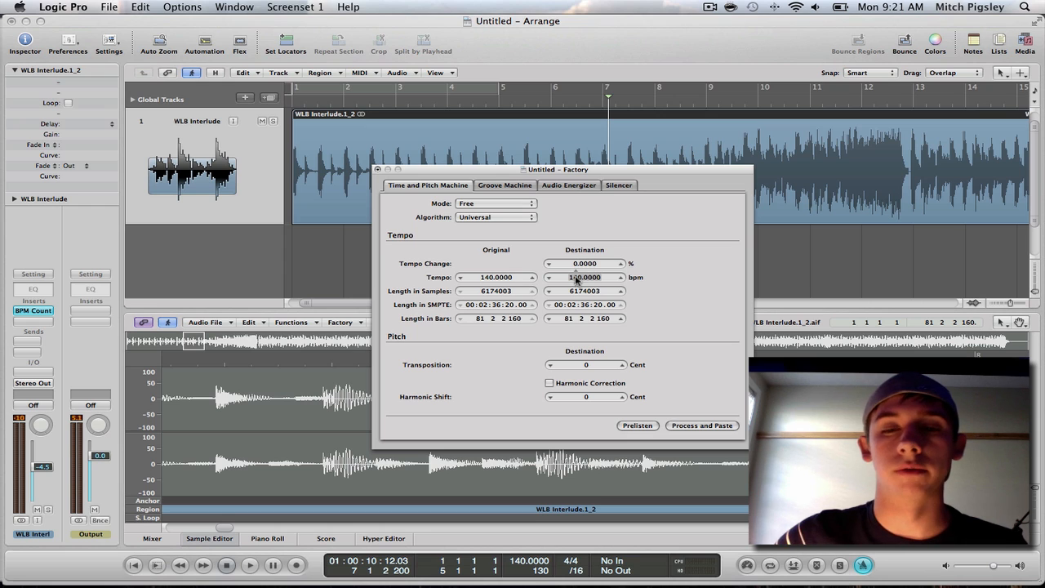
Set destination tempo to 110 BPM and process the audio, lengthening it to about 103 bars.
text(140.0000)
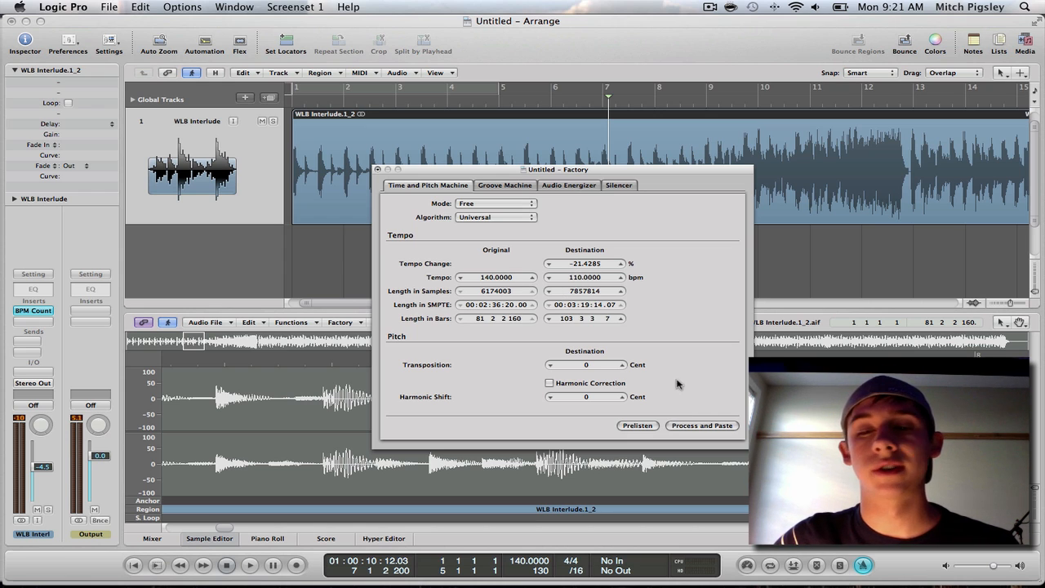
mouse_move(659, 368)
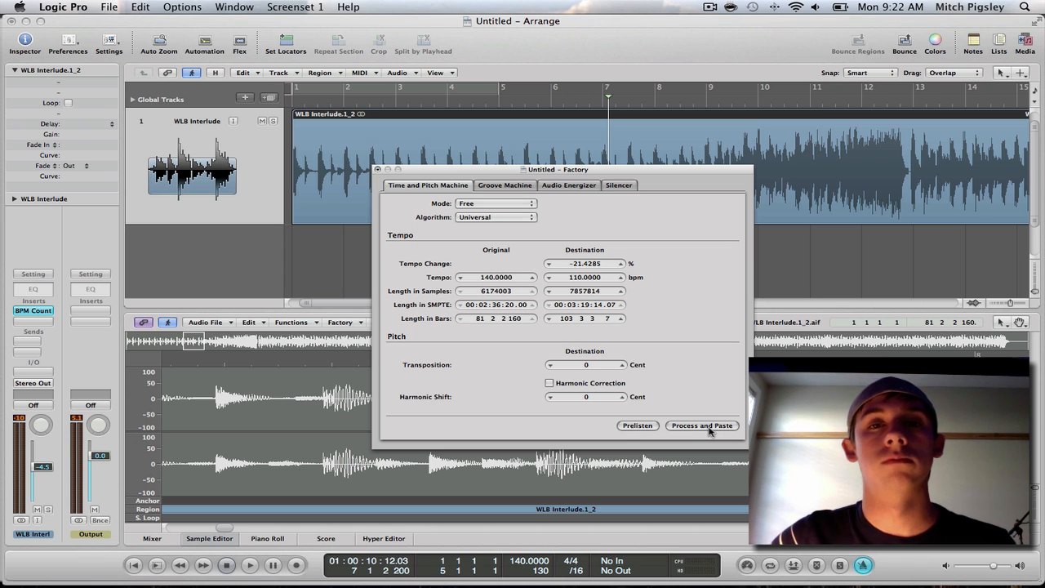
click(702, 425)
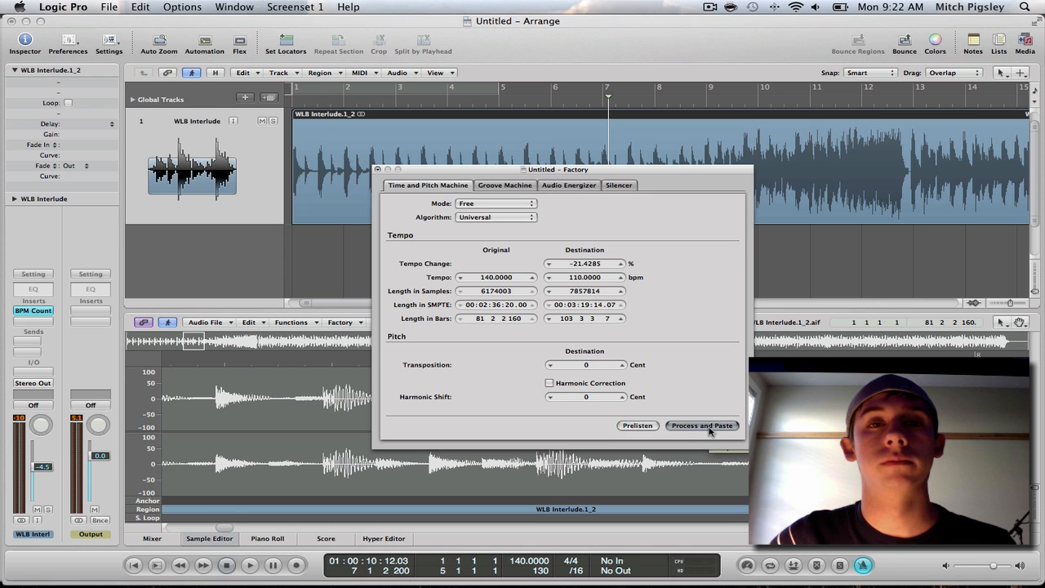
click(701, 425)
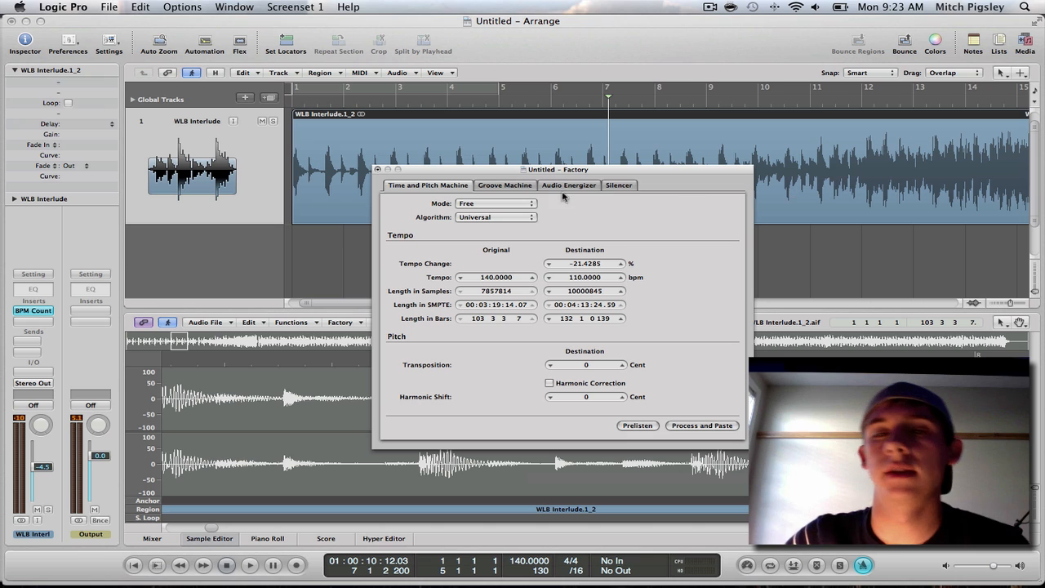
Close the Time and Pitch Machine, set tempo to 110 BPM, and play the stretched audio.
click(701, 425)
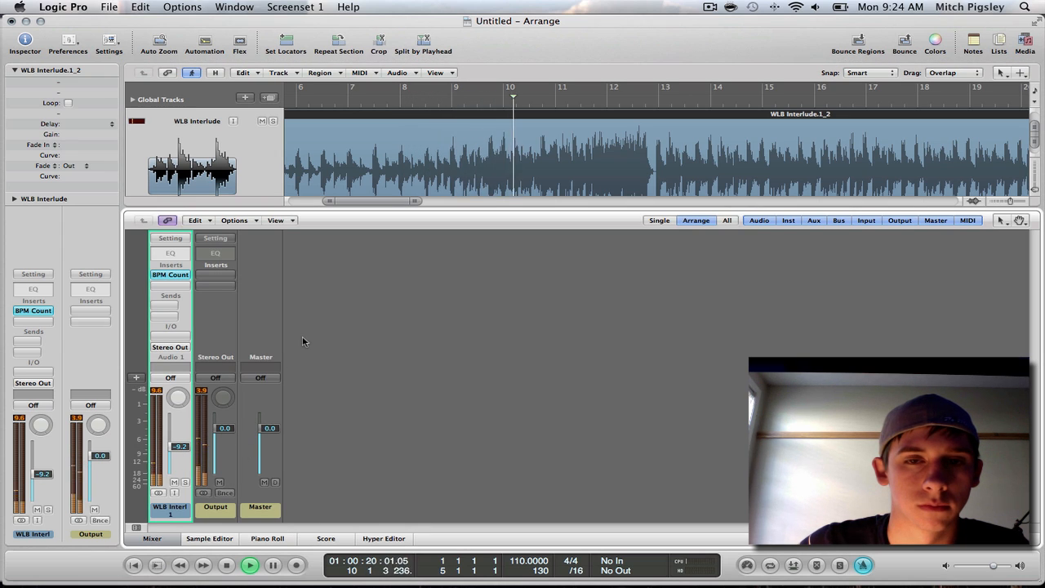
Close the Mixer pane so the arrange area with the stretched region fills the window.
click(561, 98)
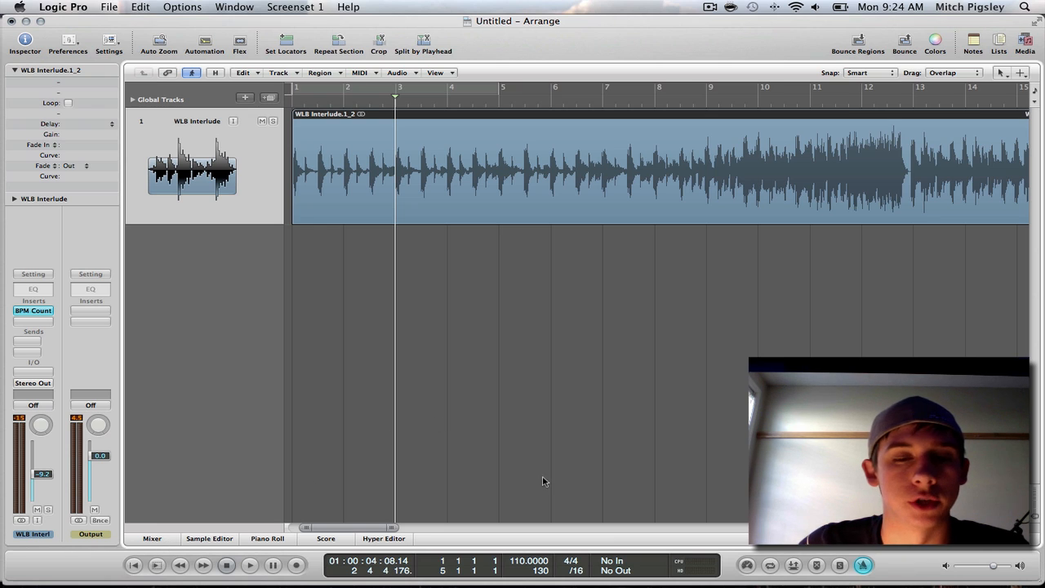
mouse_move(502, 474)
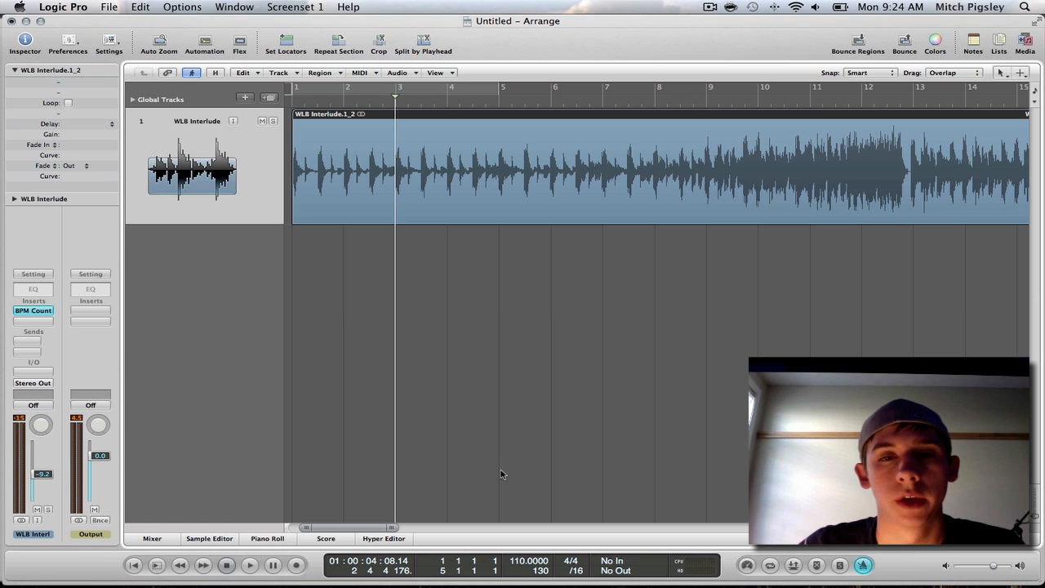